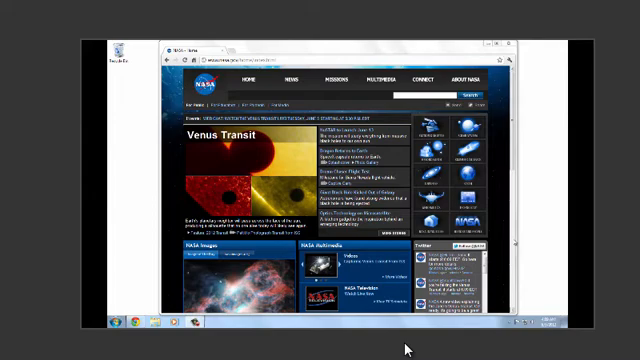
mouse_move(538, 223)
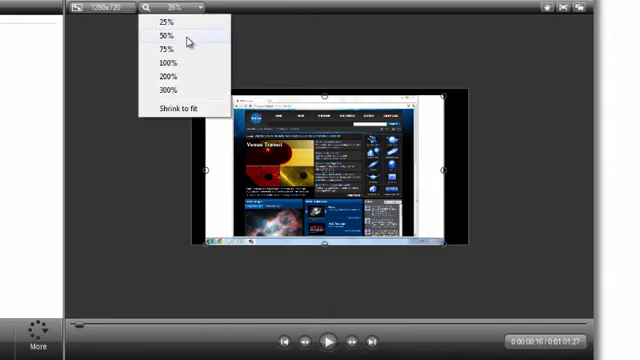
Set the canvas zoom to 50%, then reopen the zoom level list
click(162, 38)
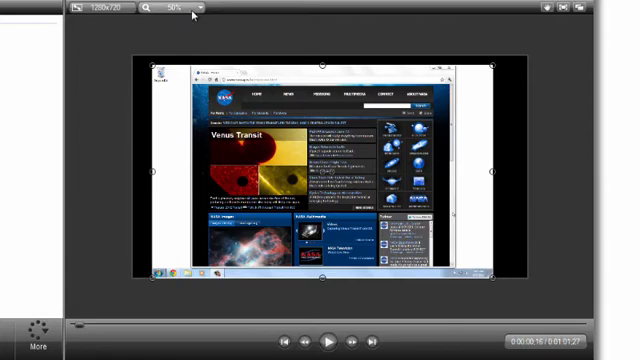
click(180, 11)
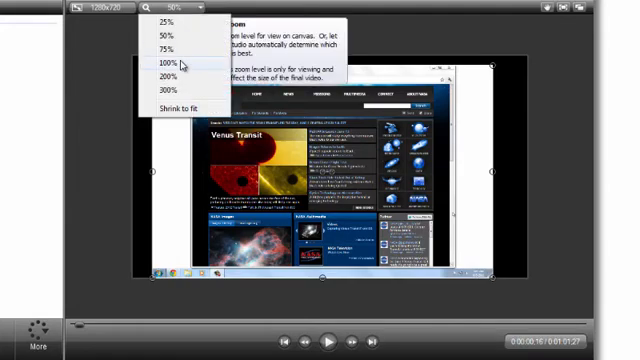